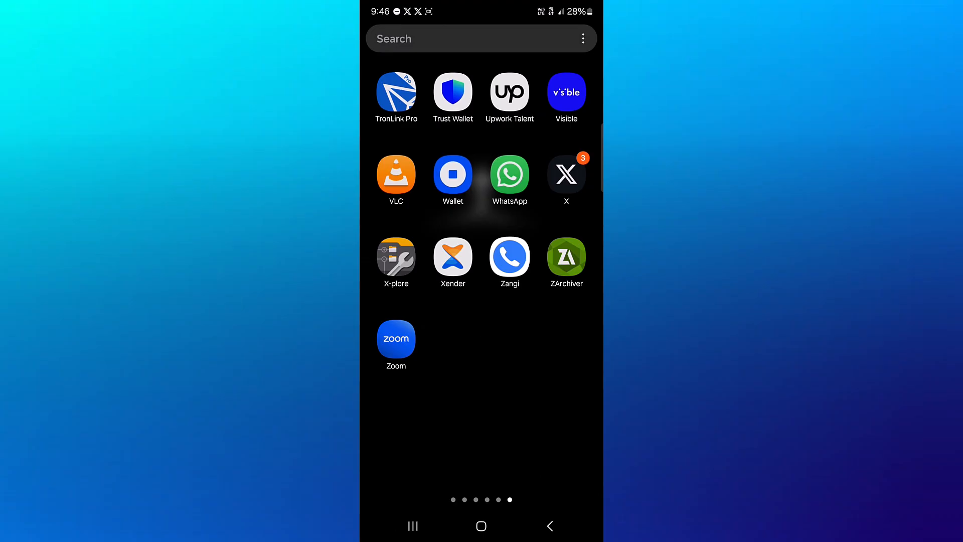
# - Search the wallet for 'sol' and land on the SOL (Solana) page with 0 SOL
pyautogui.click(452, 92)
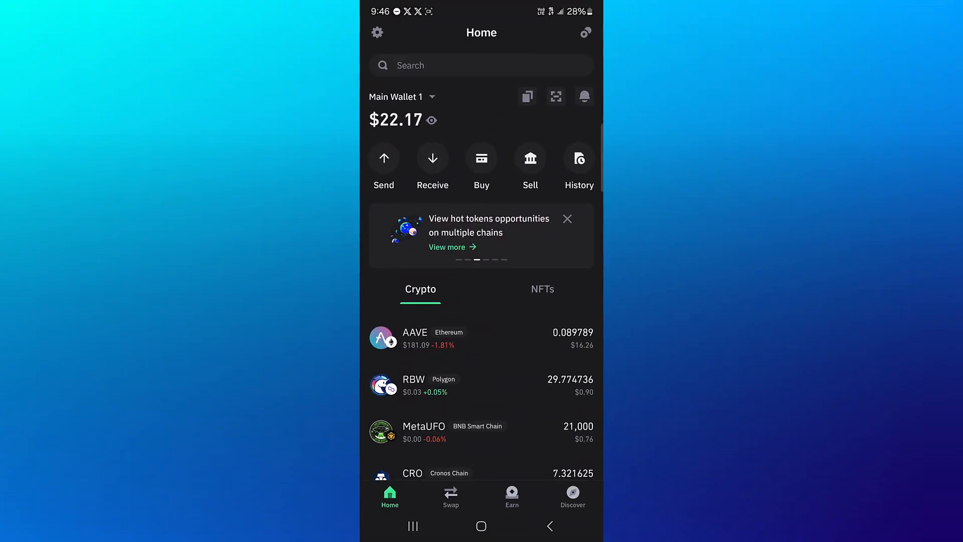
pyautogui.click(481, 66)
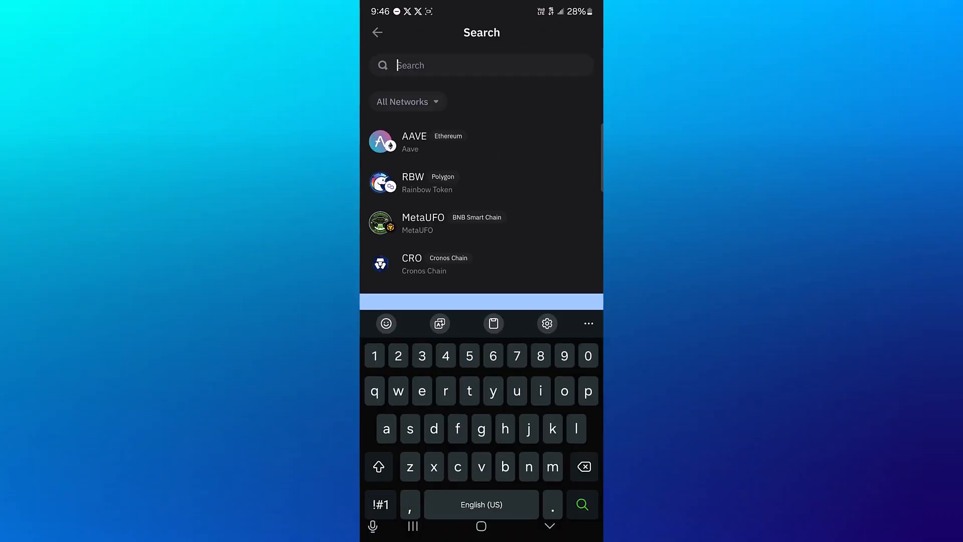
pyautogui.write('sol')
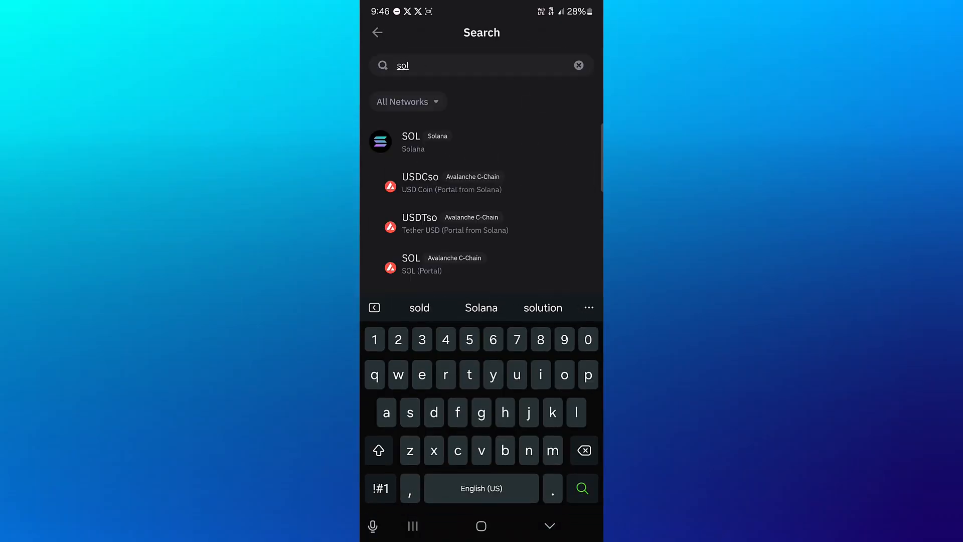
pyautogui.click(423, 142)
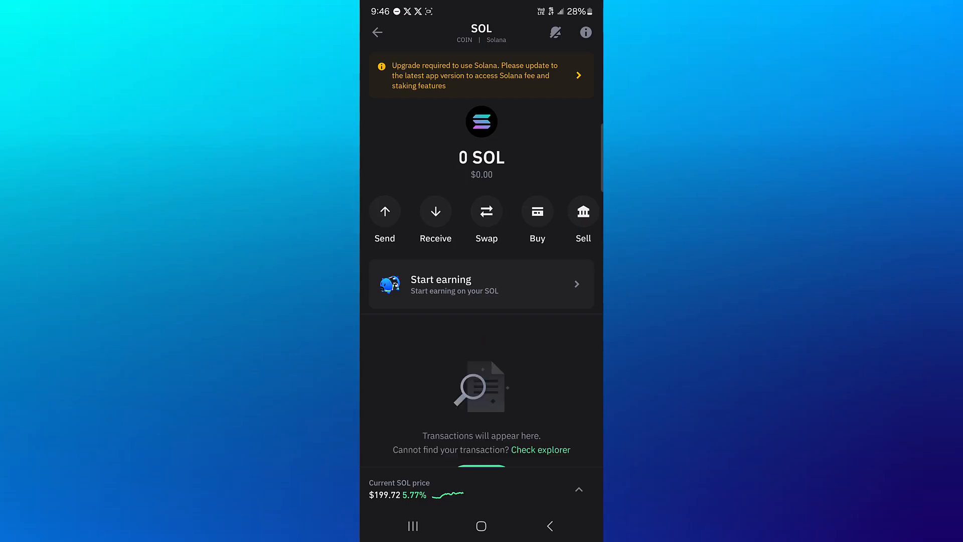
# - Leave Trust Wallet and launch Binance to its home screen showing $1.16
pyautogui.click(384, 211)
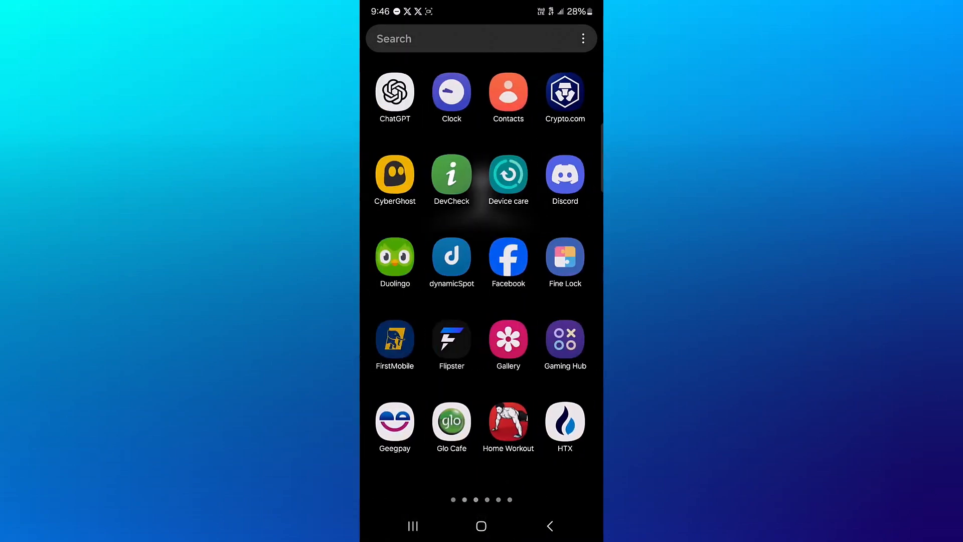
pyautogui.click(563, 93)
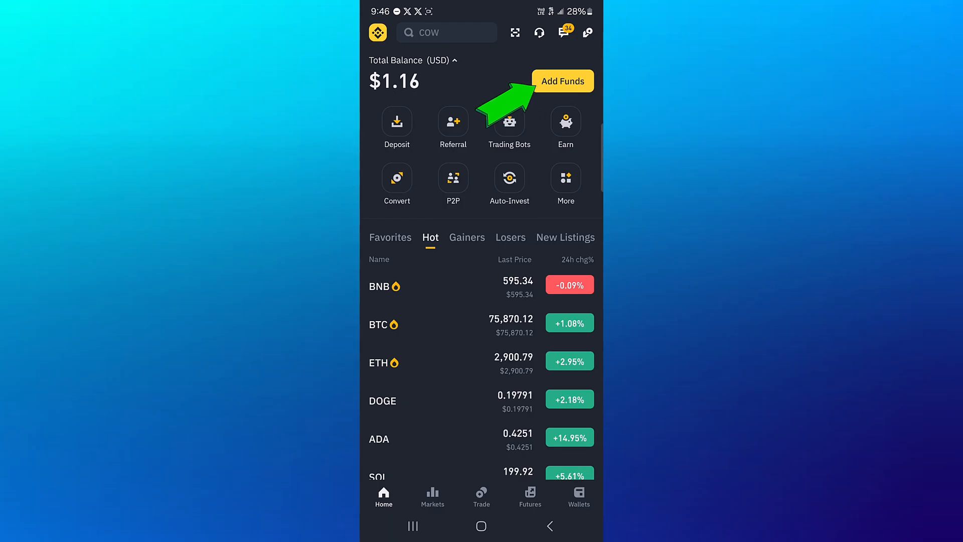
# - Start a deposit, choose SOL, and copy the Solana-network deposit address
pyautogui.click(447, 32)
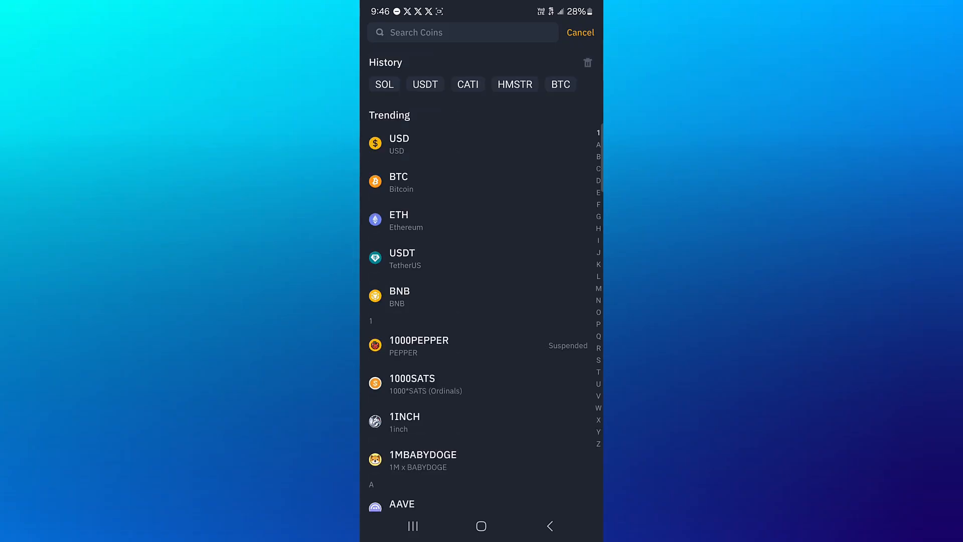
pyautogui.click(384, 84)
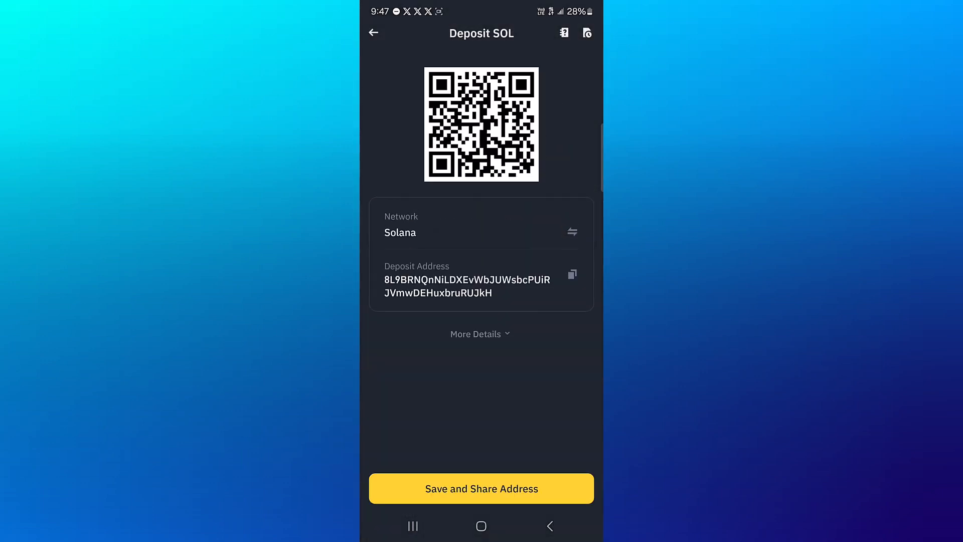
pyautogui.click(571, 273)
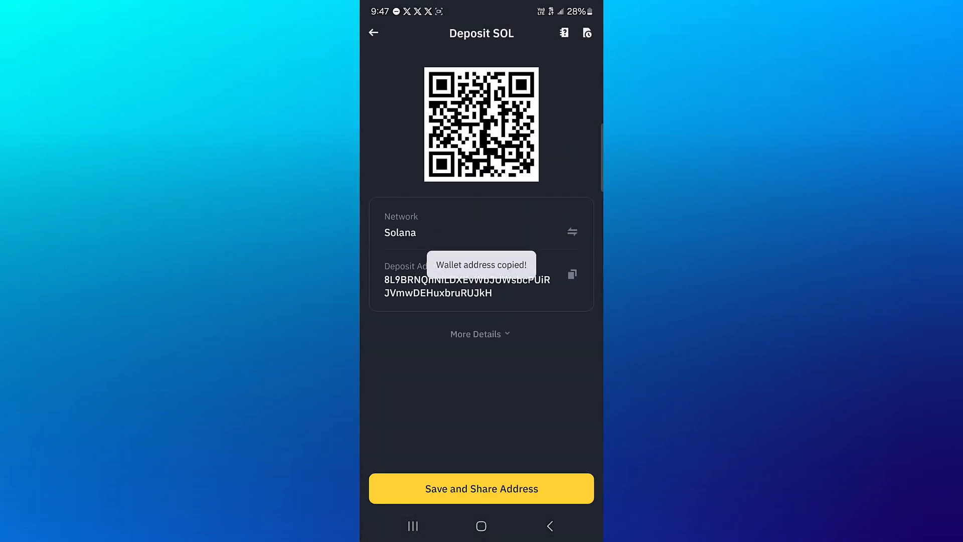
# - Paste the Binance address as recipient in Send SOL, then view Binance wallets at $1.16
pyautogui.click(481, 333)
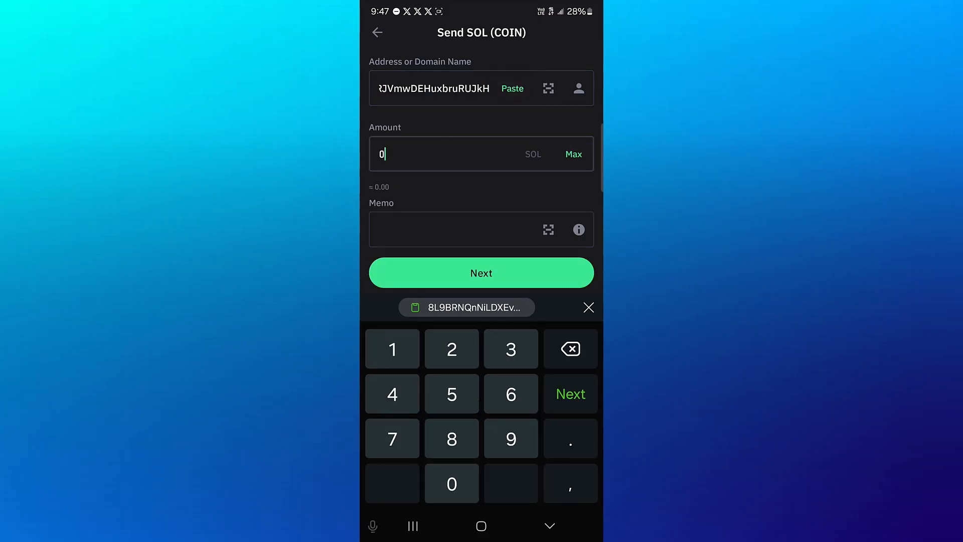
pyautogui.click(481, 273)
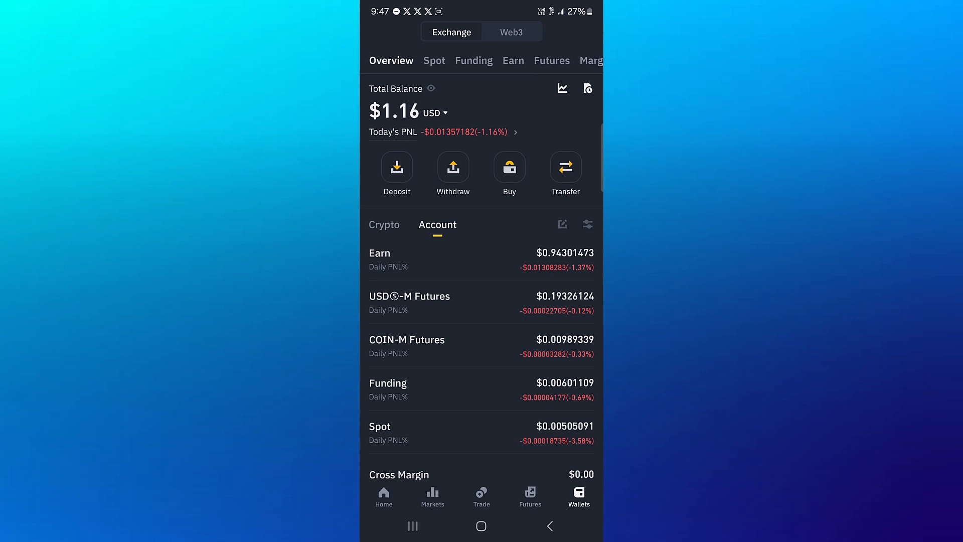
pyautogui.click(433, 60)
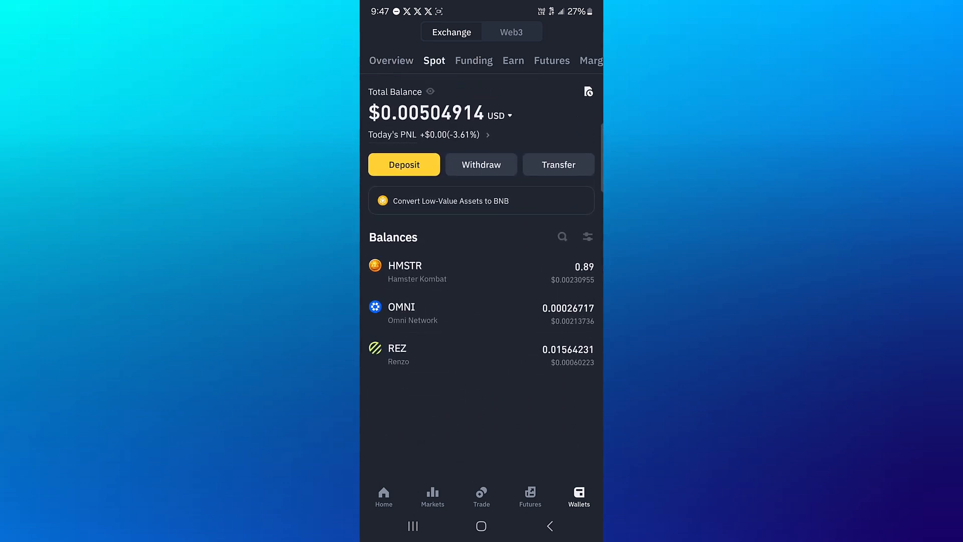
pyautogui.click(390, 60)
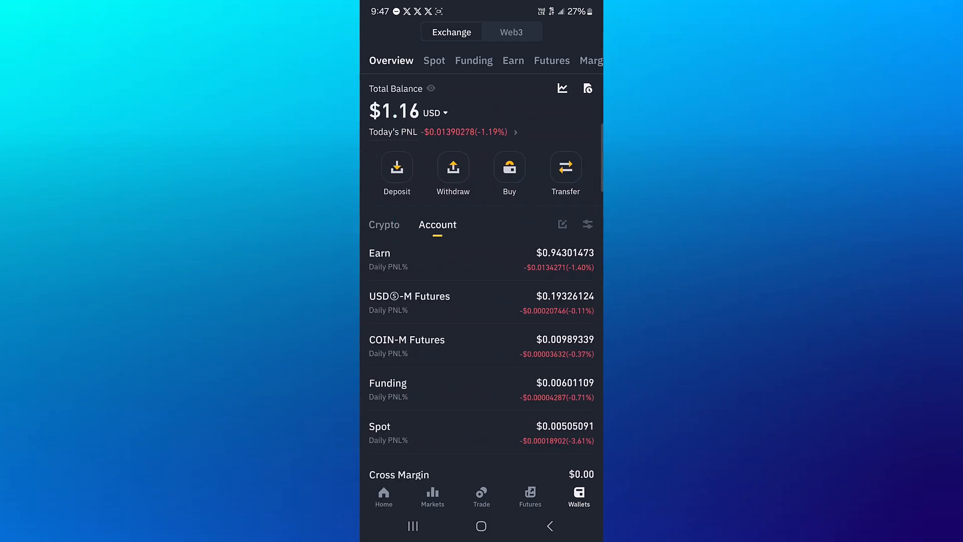